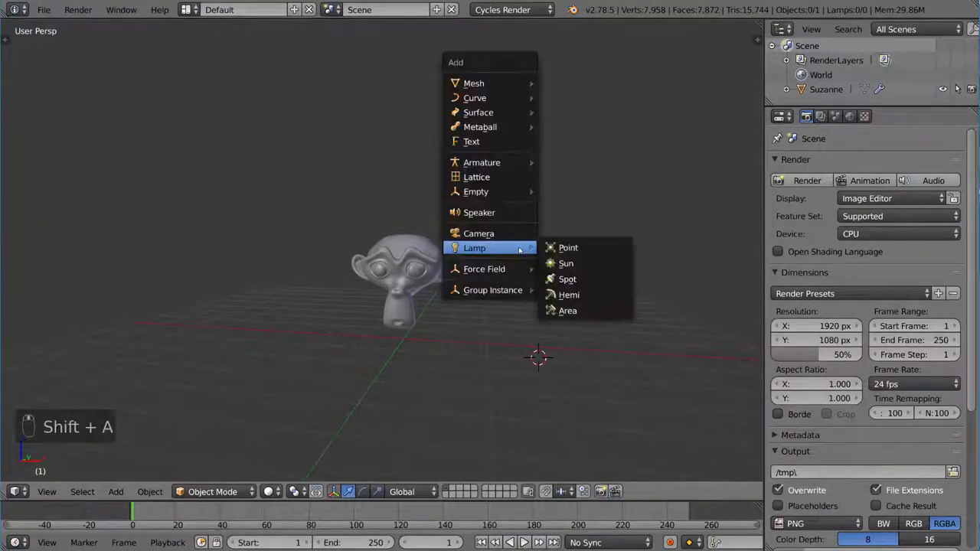
# Add a point lamp near the Suzanne head and duplicate it to make three lamps.
pyautogui.click(568, 248)
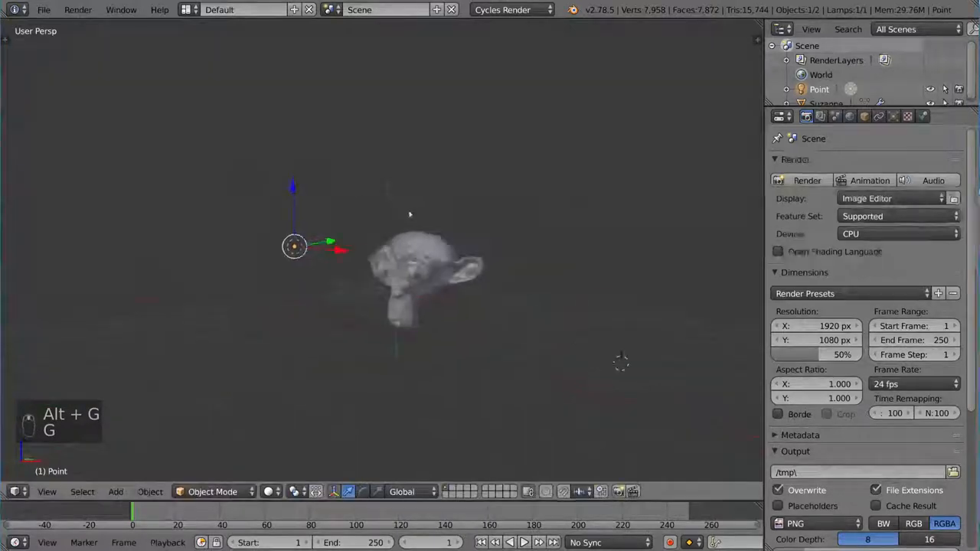
pyautogui.press('shift+d')
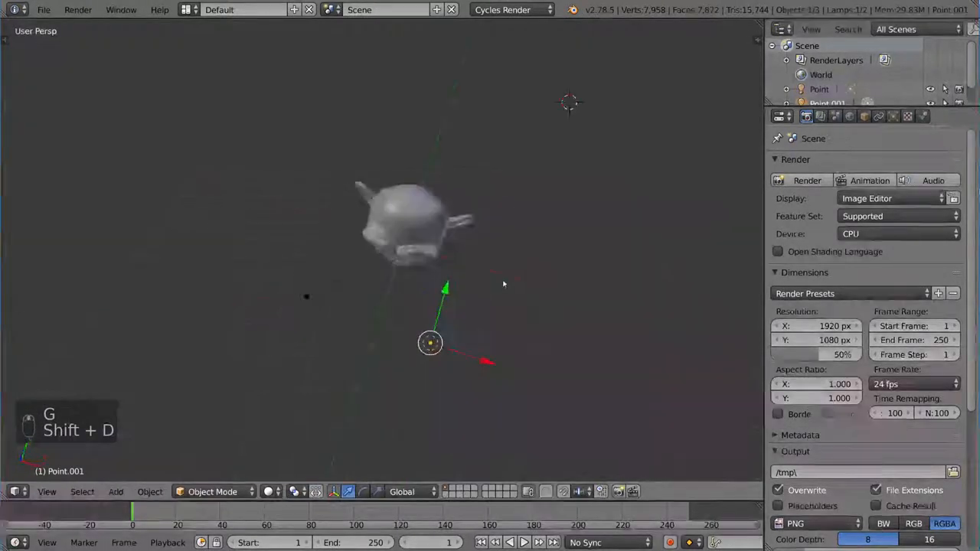
pyautogui.press('shift+d')
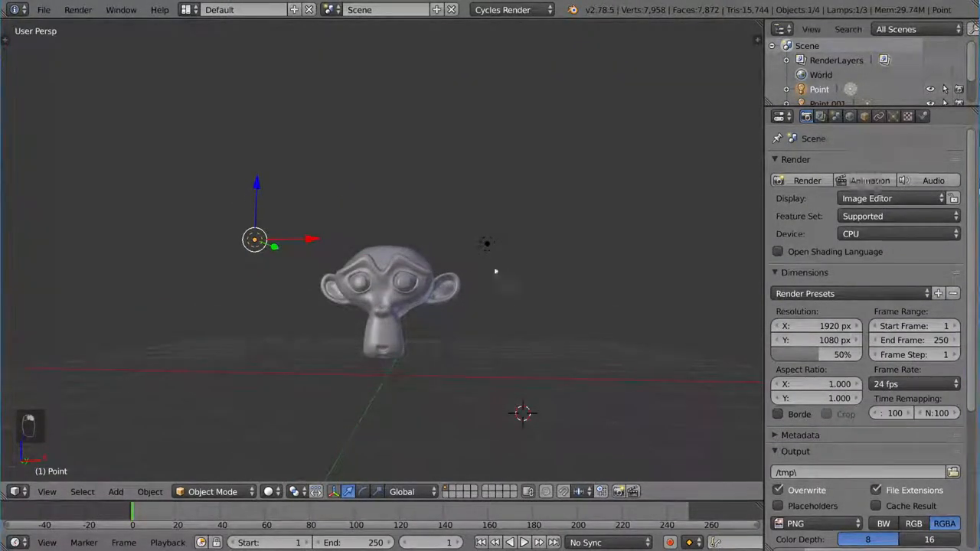
# Name the lamps Key, Fill and Rim and move each into place around the head.
pyautogui.press('n')
pyautogui.write('Key')
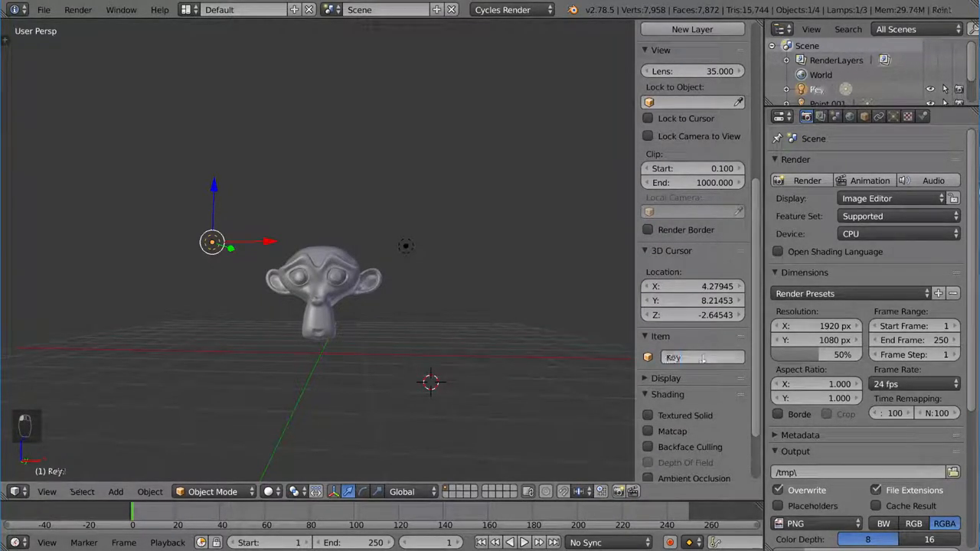
pyautogui.click(406, 245)
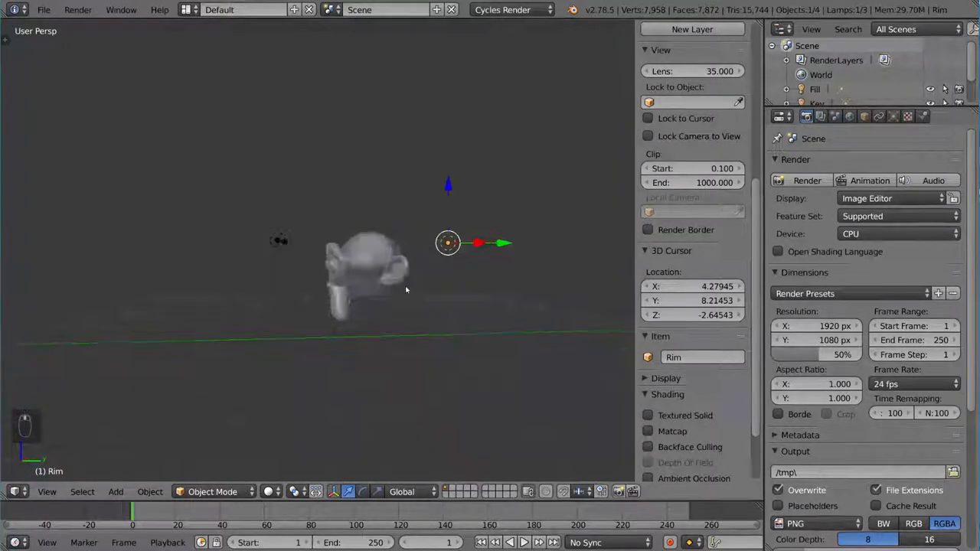
pyautogui.press('g')
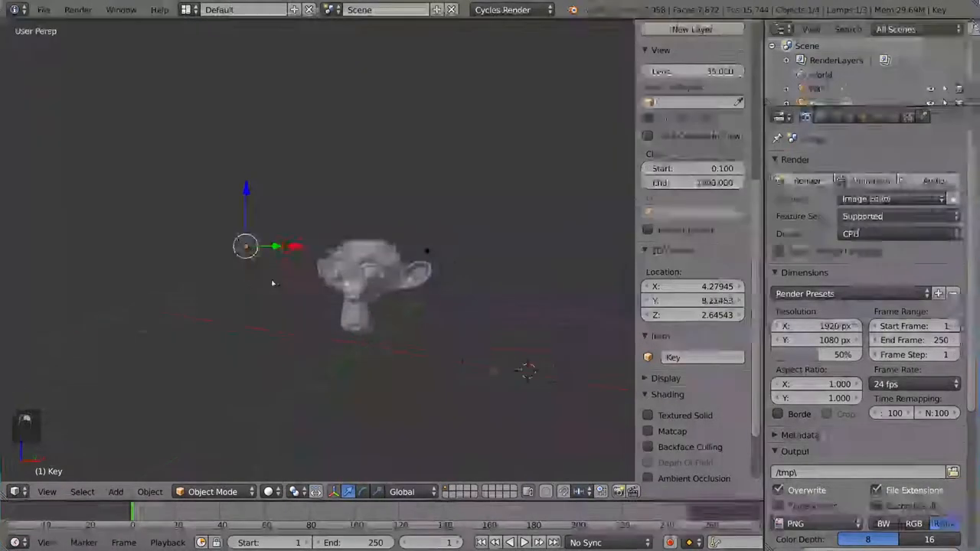
pyautogui.press('g')
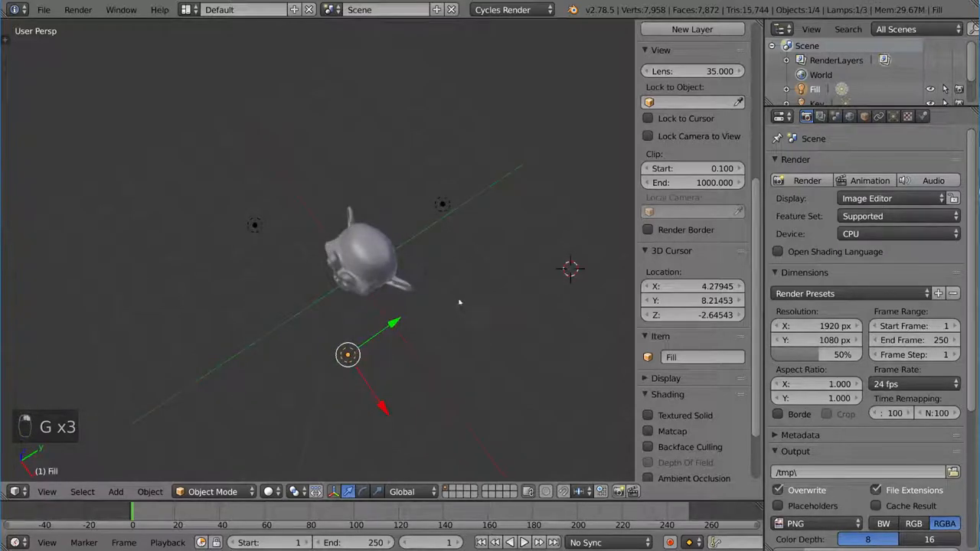
# Switch the viewport to Rendered shading to see the Cycles lighting on the head.
pyautogui.press('shift+z')
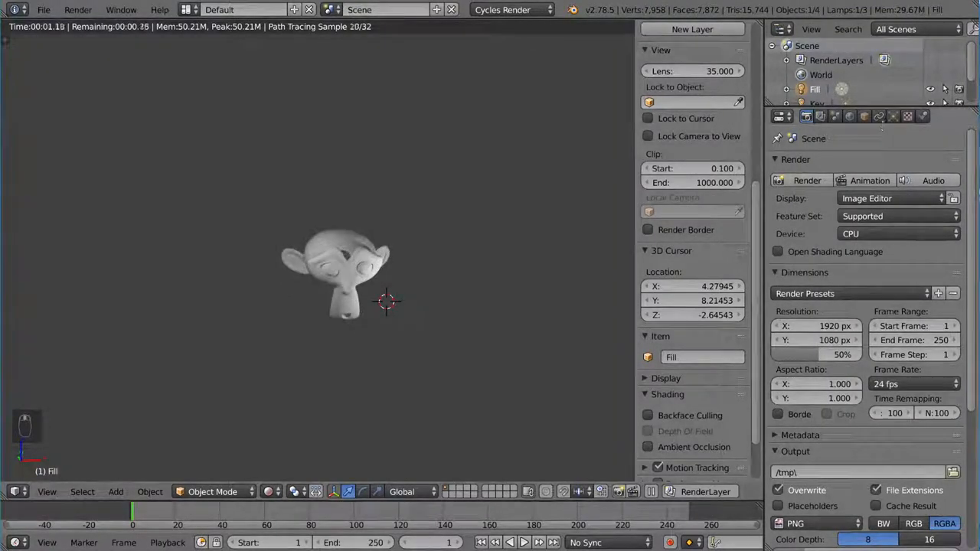
# Set the Fill lamp's Emission strength to 100 and the Rim lamp's to 10000.
pyautogui.click(893, 116)
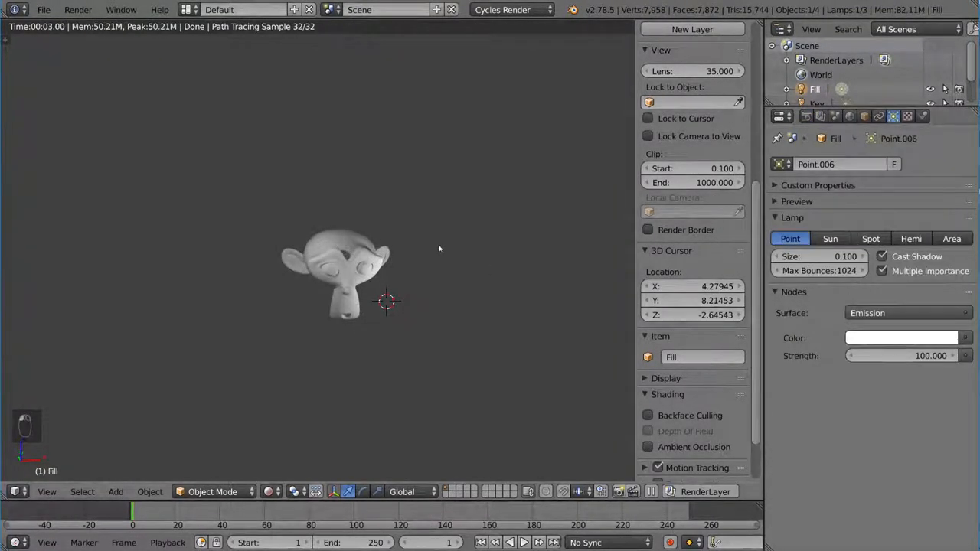
pyautogui.press('shift+z')
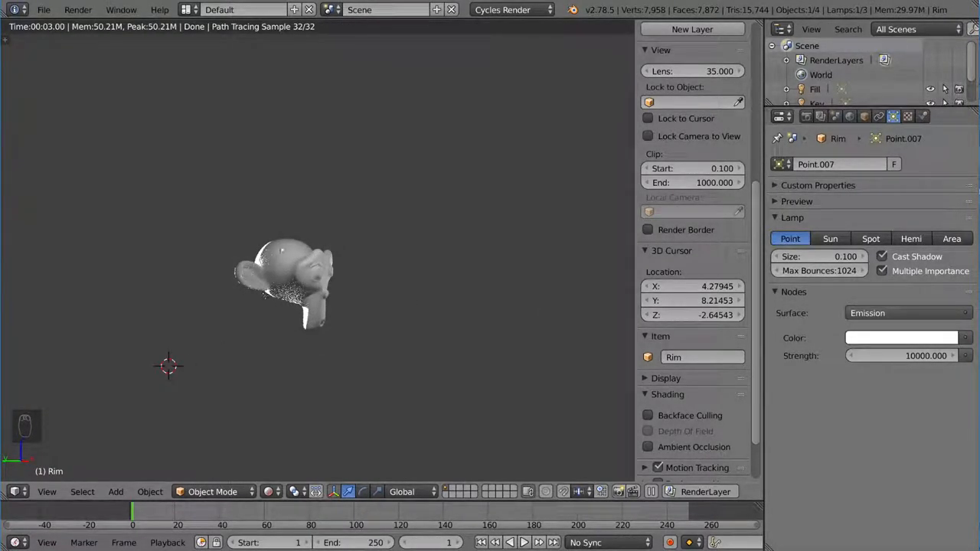
pyautogui.press('shift+z')
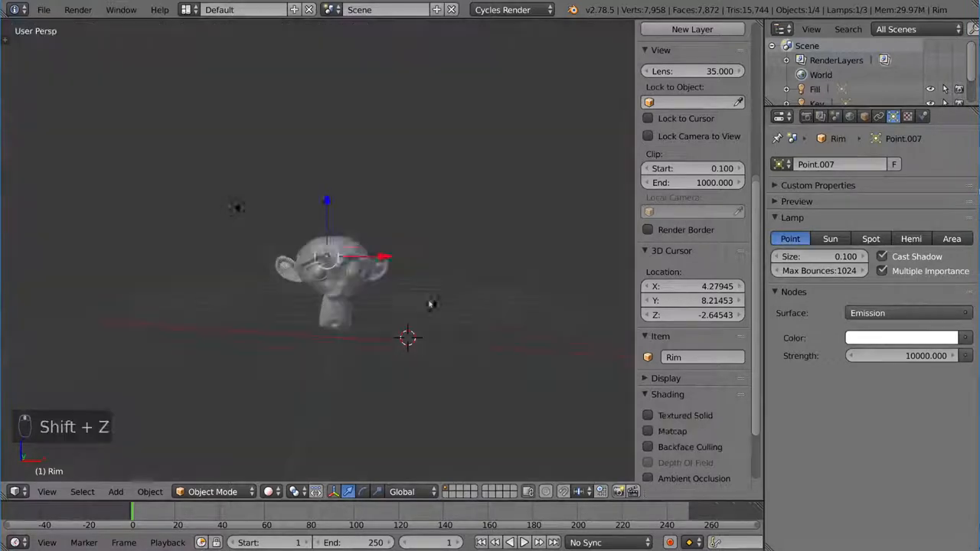
# Turn the Fill lamp's strength down to zero and check the rendered result.
pyautogui.click(815, 89)
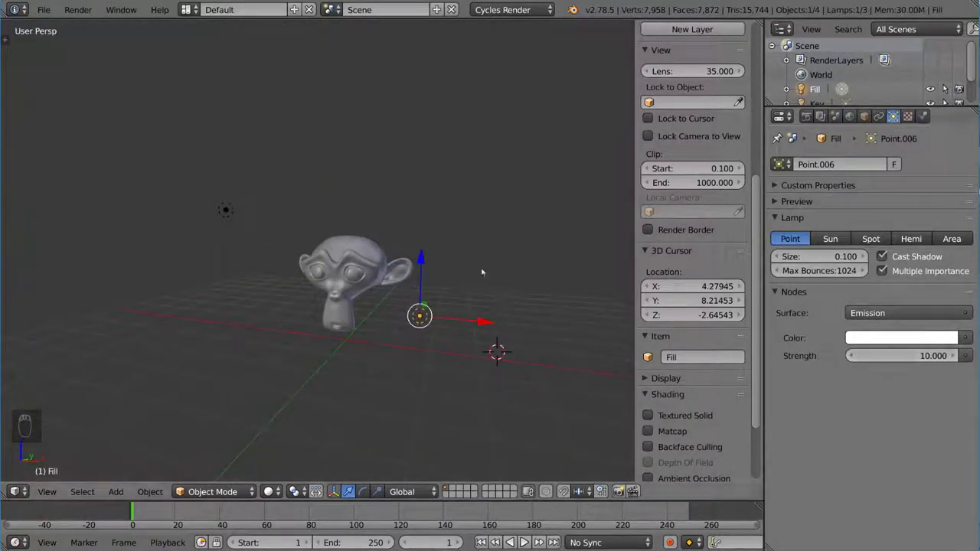
pyautogui.press('shift+z')
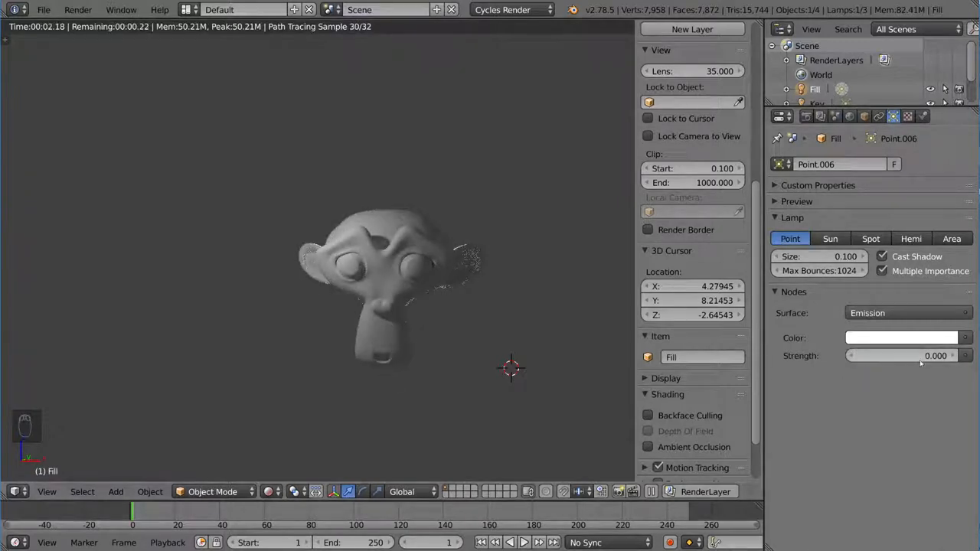
pyautogui.click(902, 355)
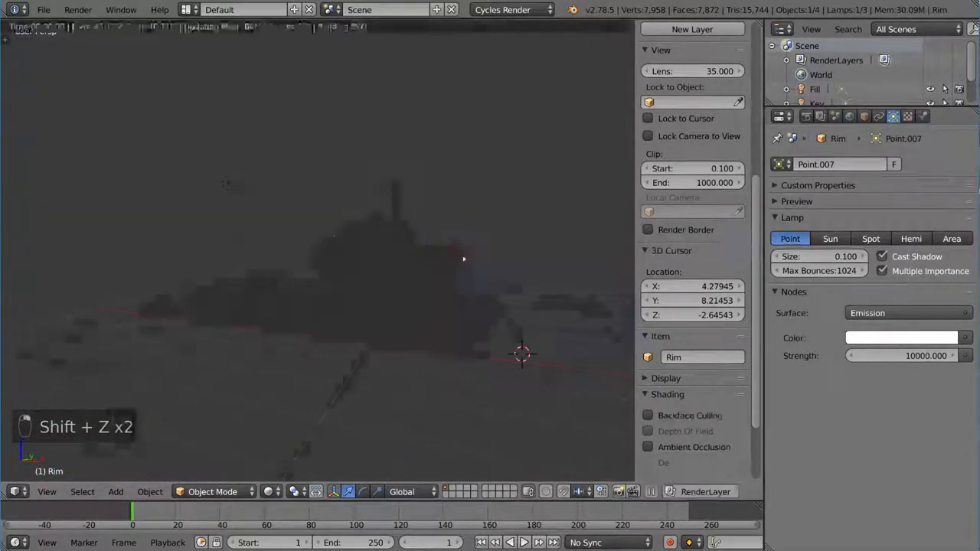
pyautogui.press('g')
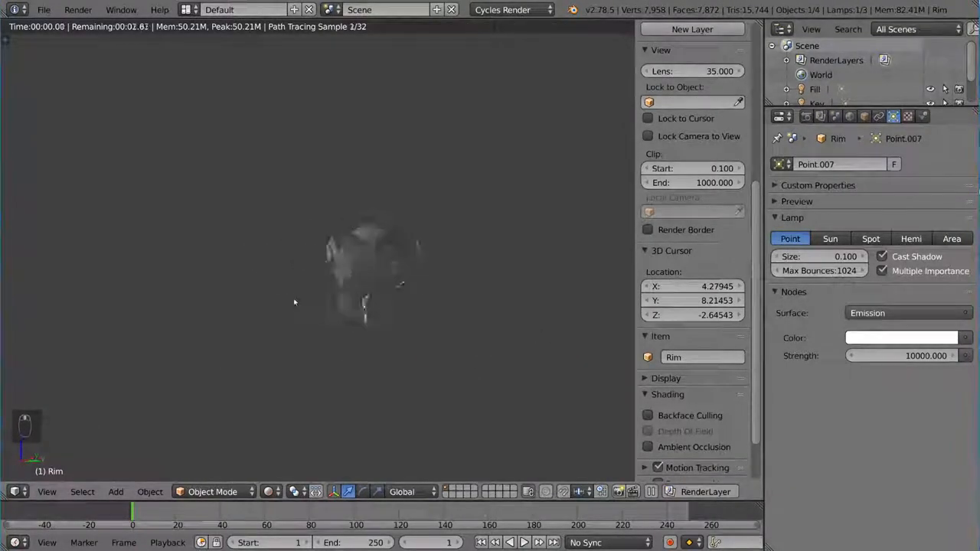
pyautogui.press('shift+z')
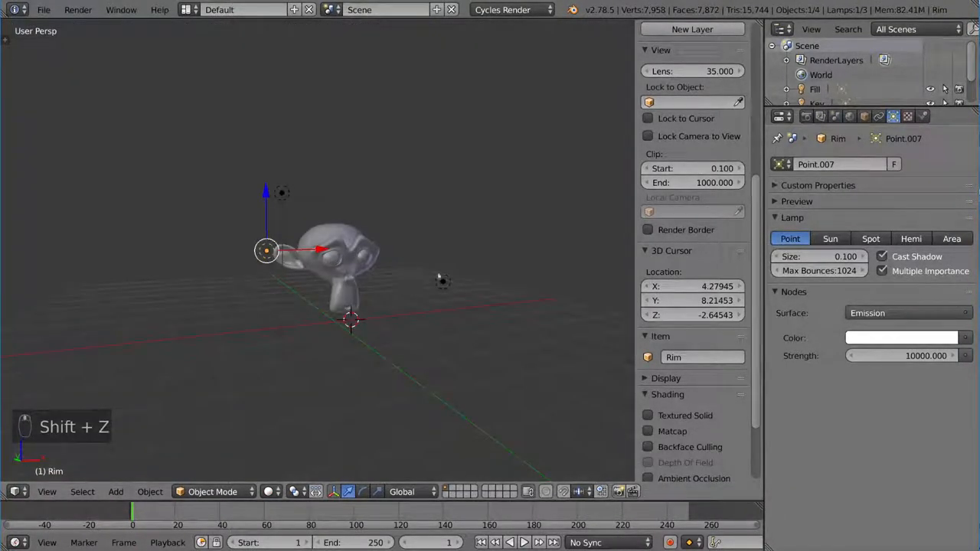
# Make the Rim lamp a Spot with a 45° cone and aim it at the back of the head.
pyautogui.click(870, 239)
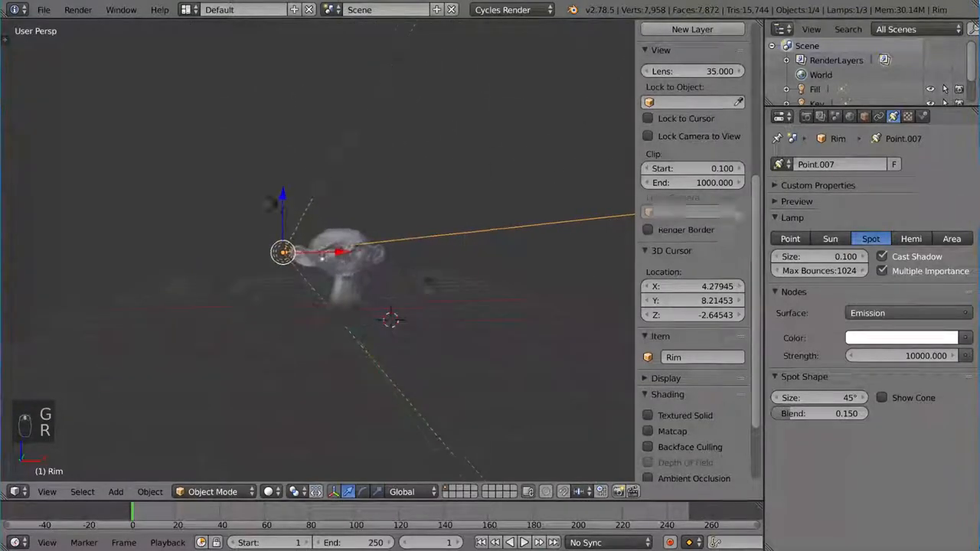
pyautogui.press('shift+z')
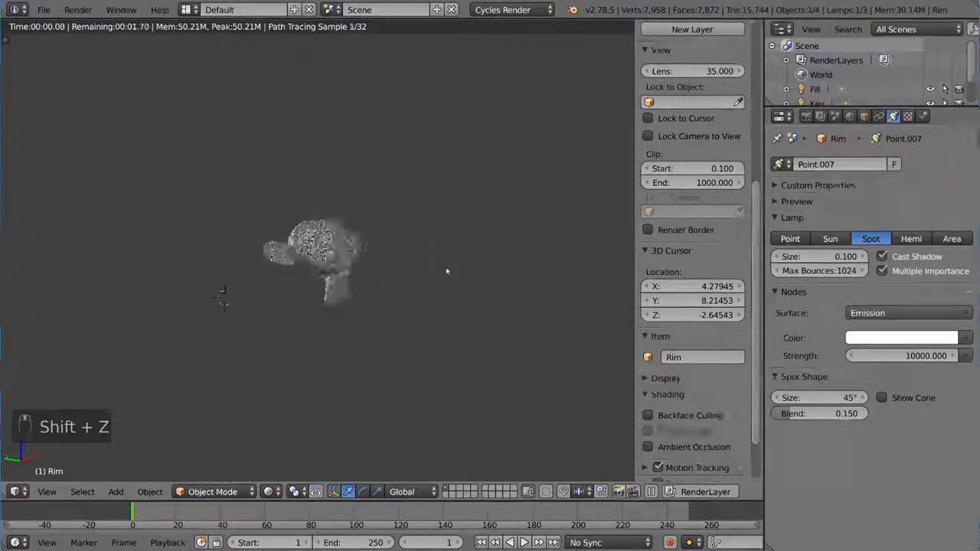
pyautogui.press('shift+z')
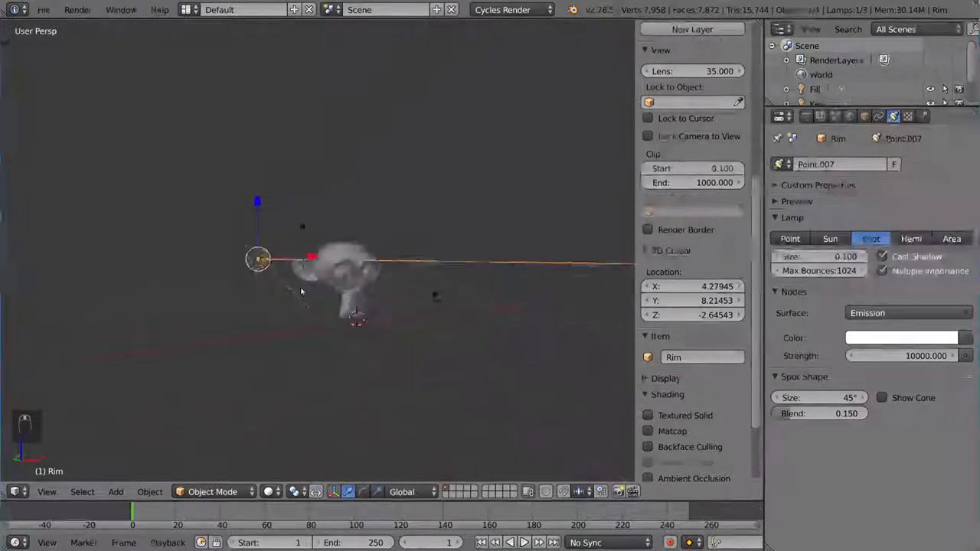
# Refine the spotlight's aim, comparing rendered and solid views of the head.
pyautogui.press('shift+z')
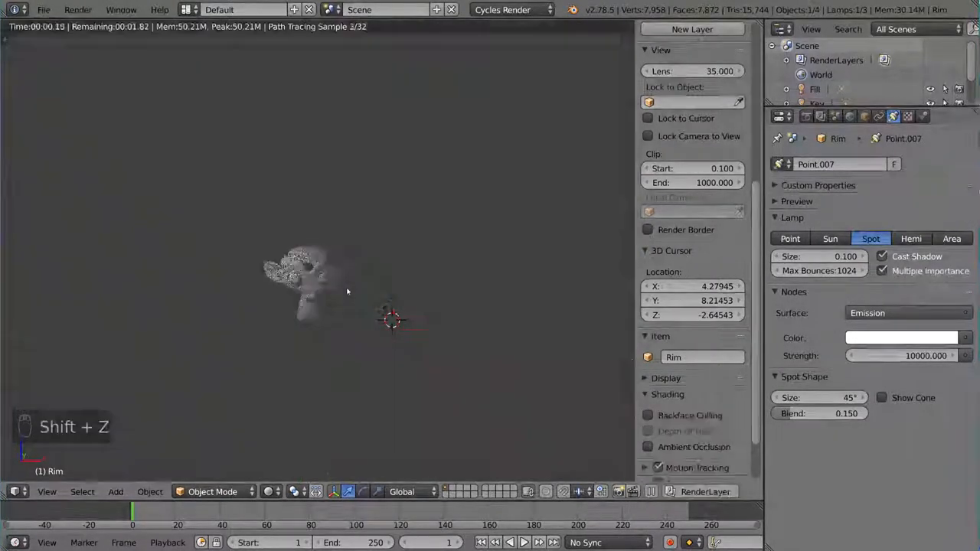
pyautogui.press('shift+z')
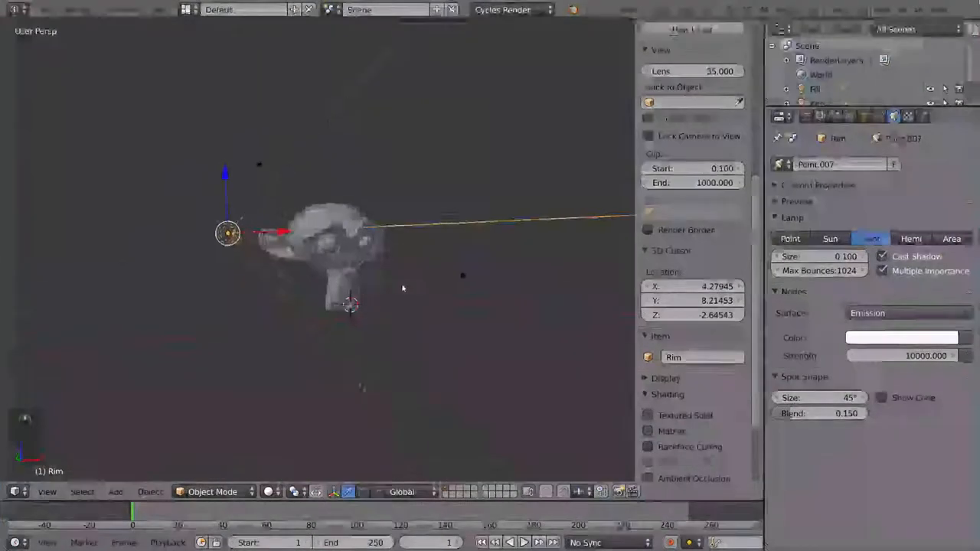
pyautogui.press('shift+z')
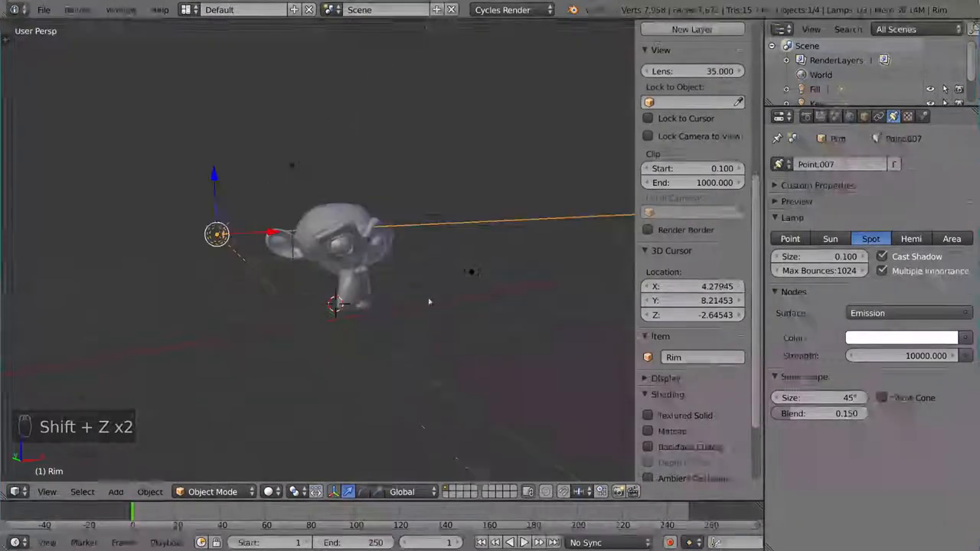